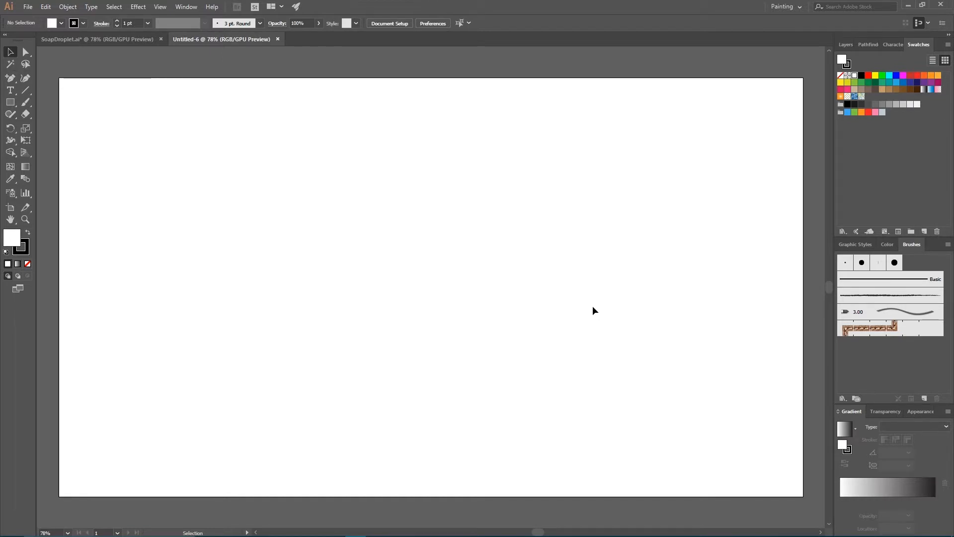
{"action": "mouse_move", "coordinate": [452, 296]}
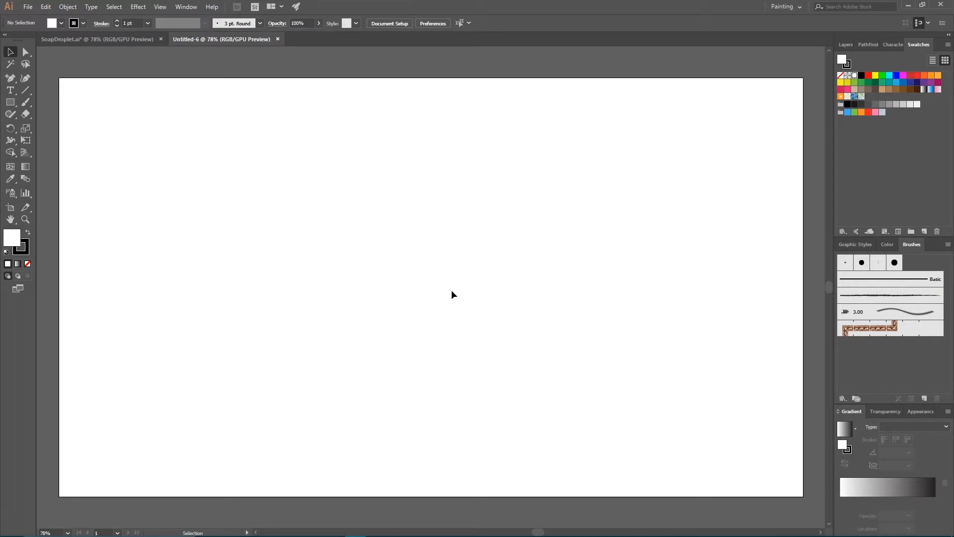
Open the Symbols panel and its list of symbol libraries
{"action": "left_click", "coordinate": [186, 6]}
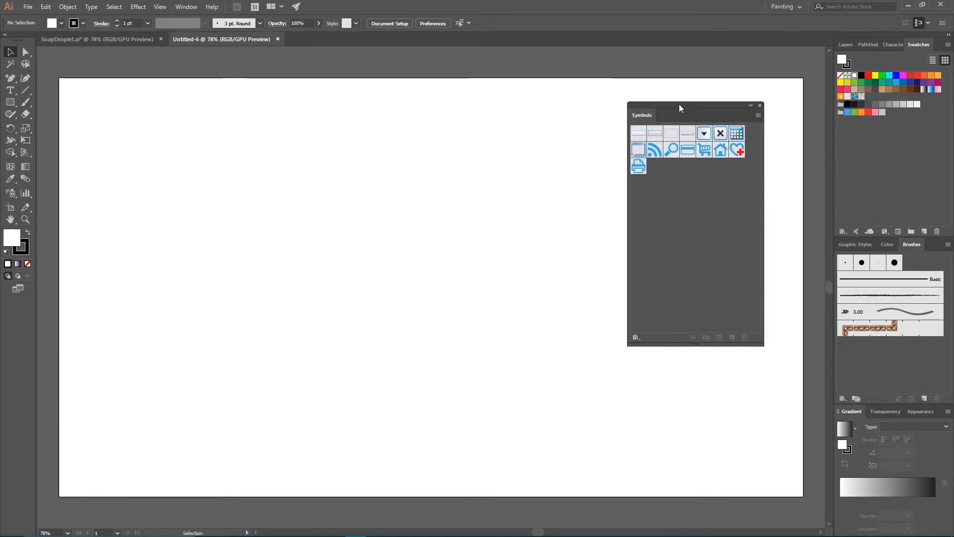
{"action": "mouse_move", "coordinate": [759, 143]}
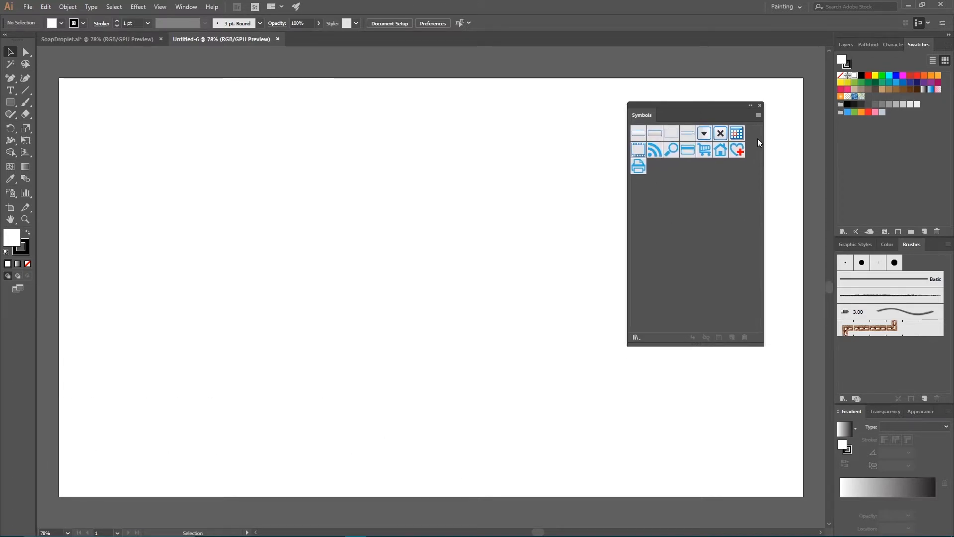
{"action": "left_click", "coordinate": [635, 337]}
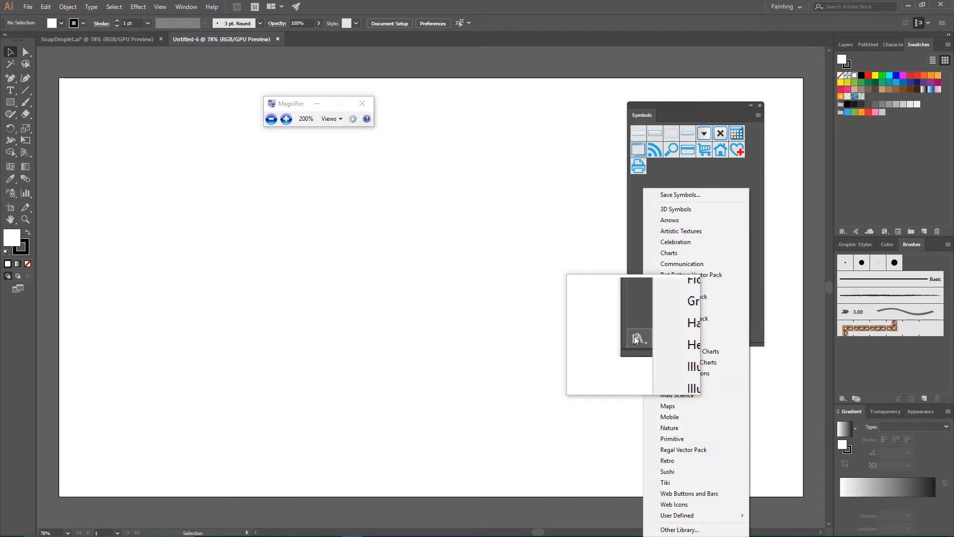
Open the Nature library, add Fish 1 to the document symbols, then close the library
{"action": "left_click", "coordinate": [363, 103]}
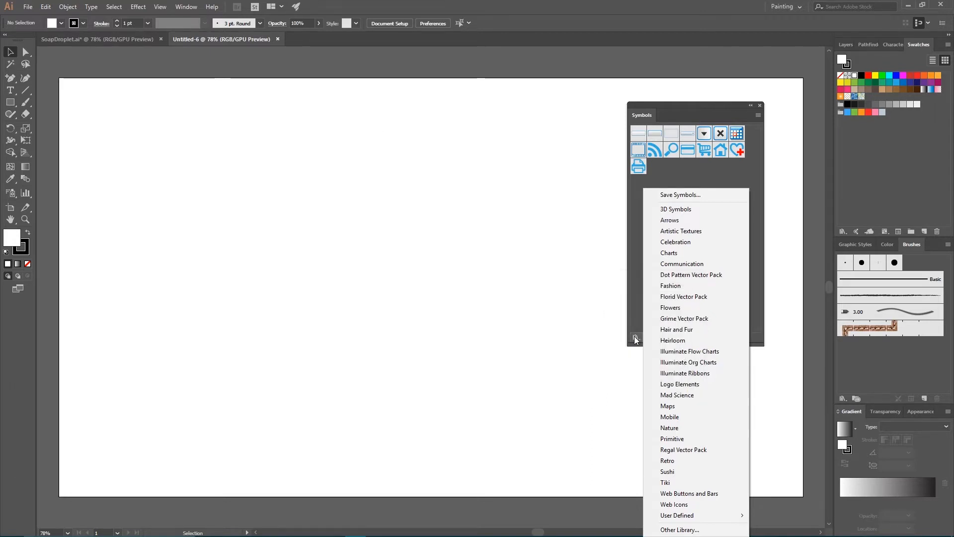
{"action": "mouse_move", "coordinate": [673, 340]}
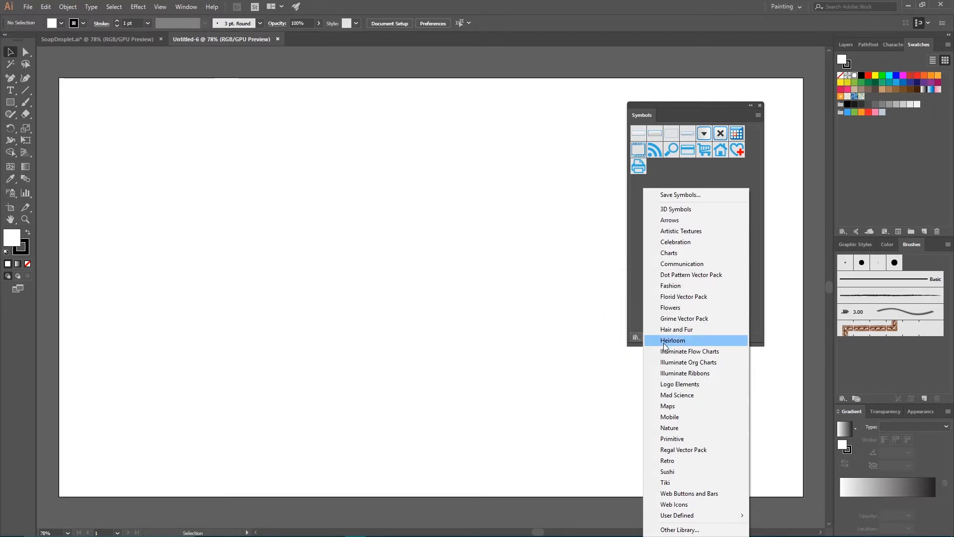
{"action": "mouse_move", "coordinate": [669, 427]}
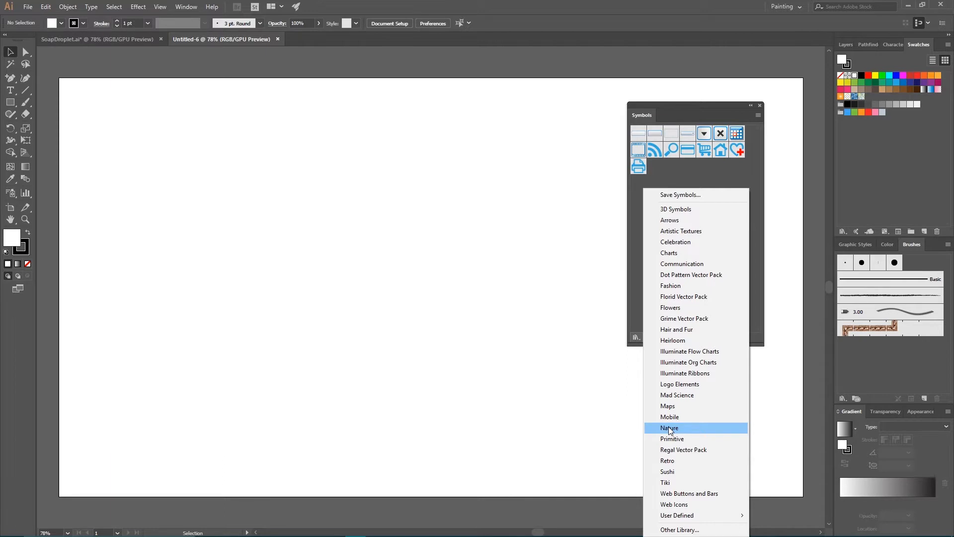
{"action": "left_click", "coordinate": [670, 427]}
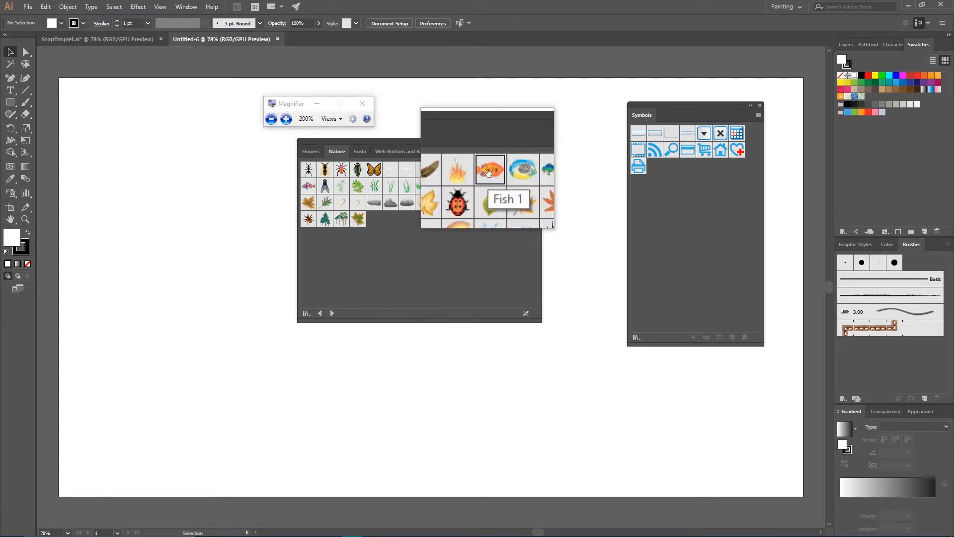
{"action": "left_click", "coordinate": [363, 103]}
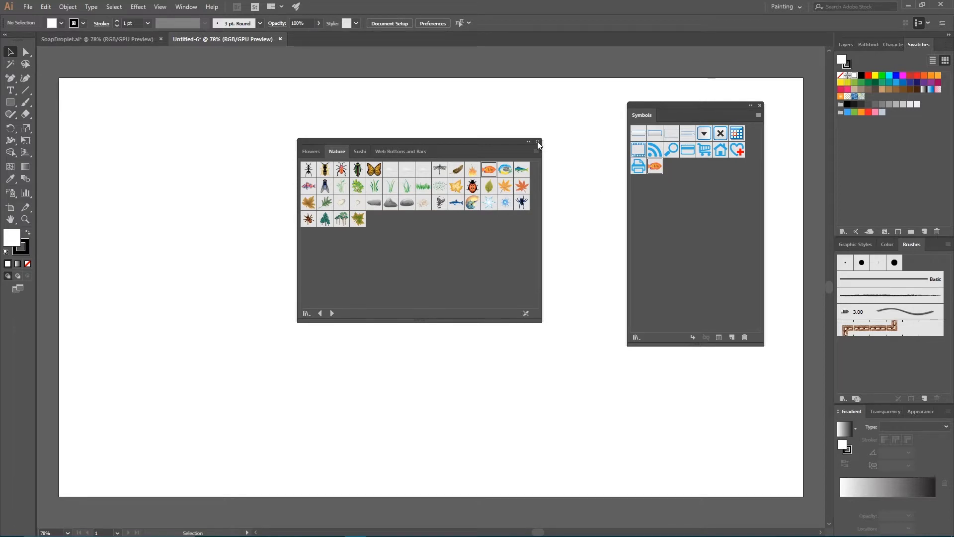
{"action": "left_click", "coordinate": [537, 142]}
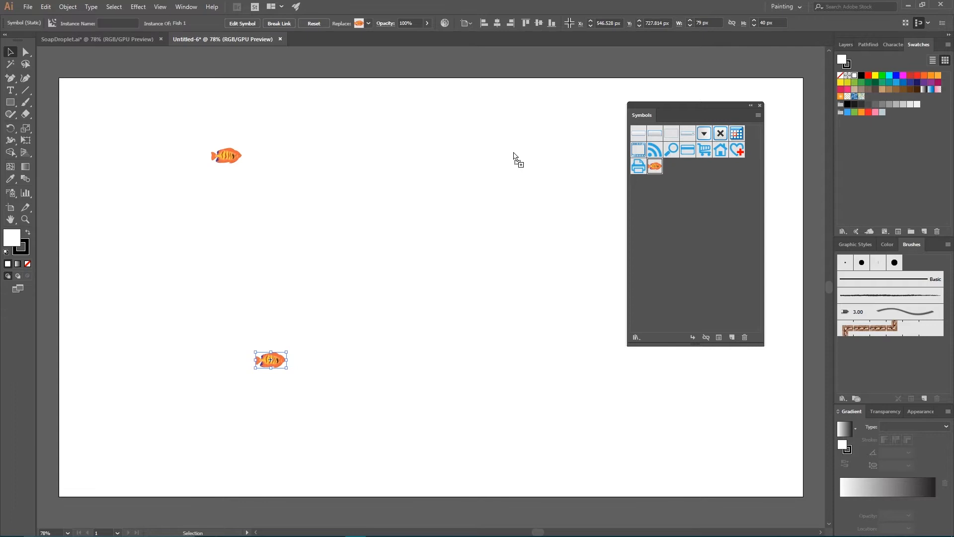
Place another Fish 1 instance on the artboard and dock the Symbols panel
{"action": "left_click", "coordinate": [692, 337]}
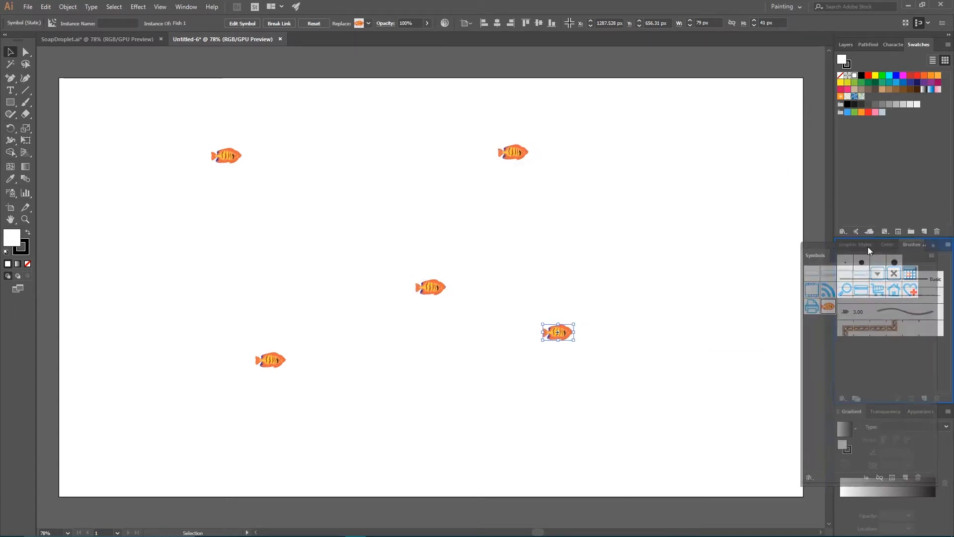
{"action": "left_click", "coordinate": [920, 244]}
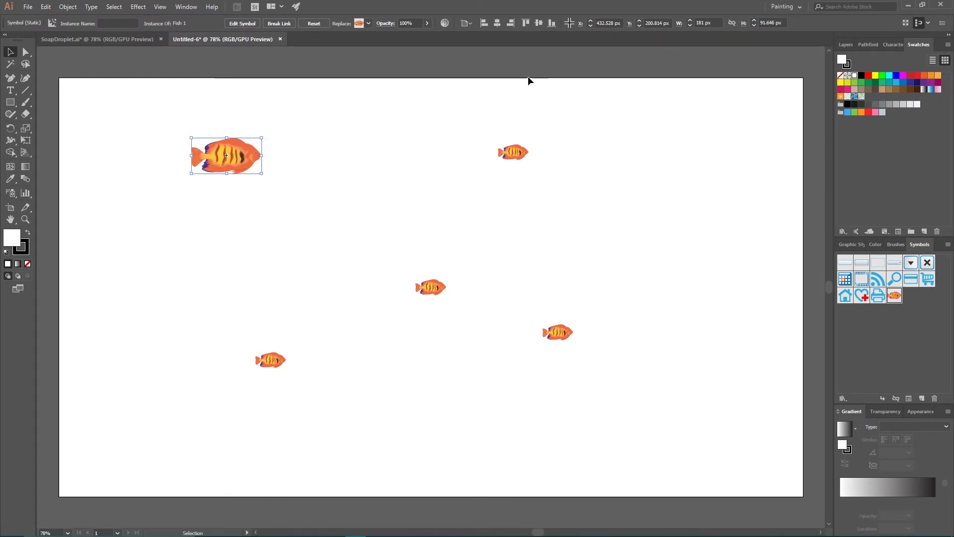
{"action": "mouse_move", "coordinate": [202, 87]}
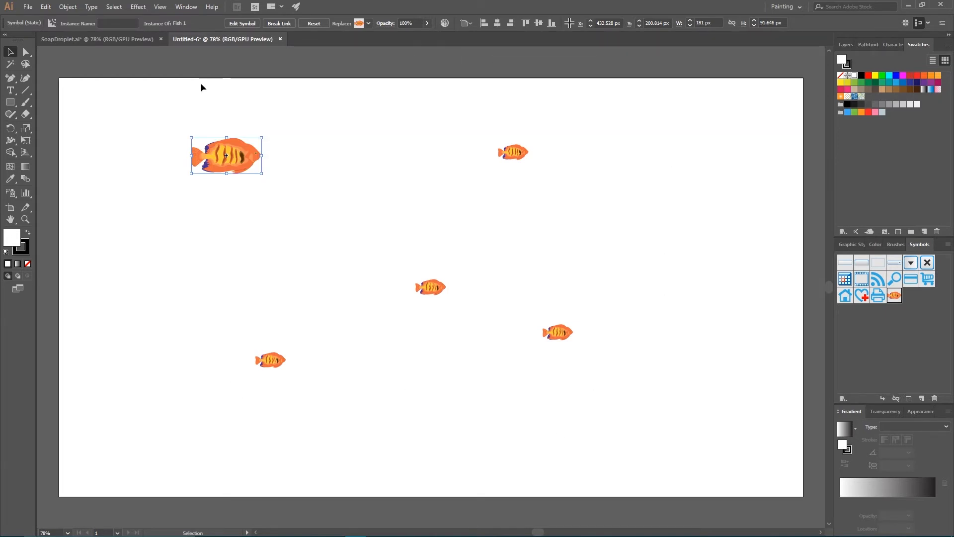
{"action": "mouse_move", "coordinate": [895, 296]}
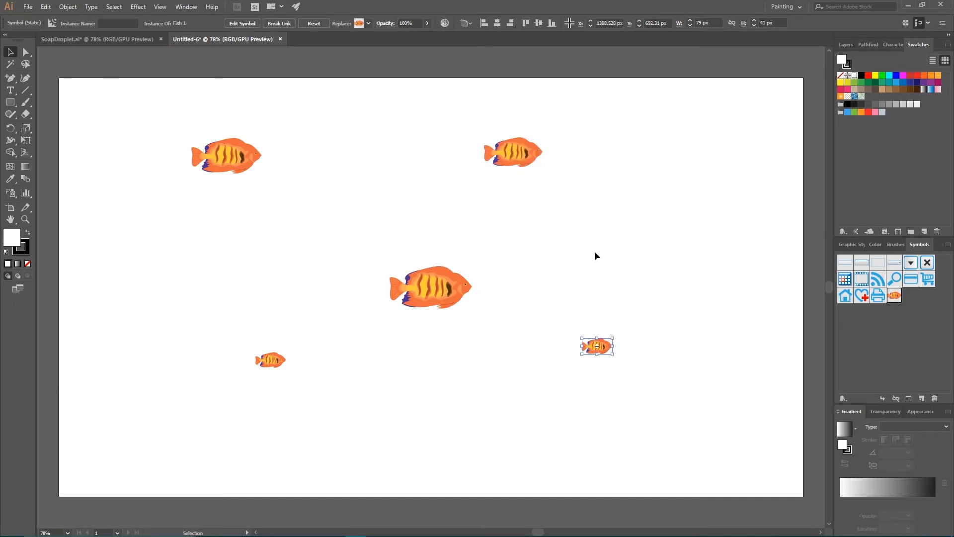
{"action": "mouse_move", "coordinate": [594, 248]}
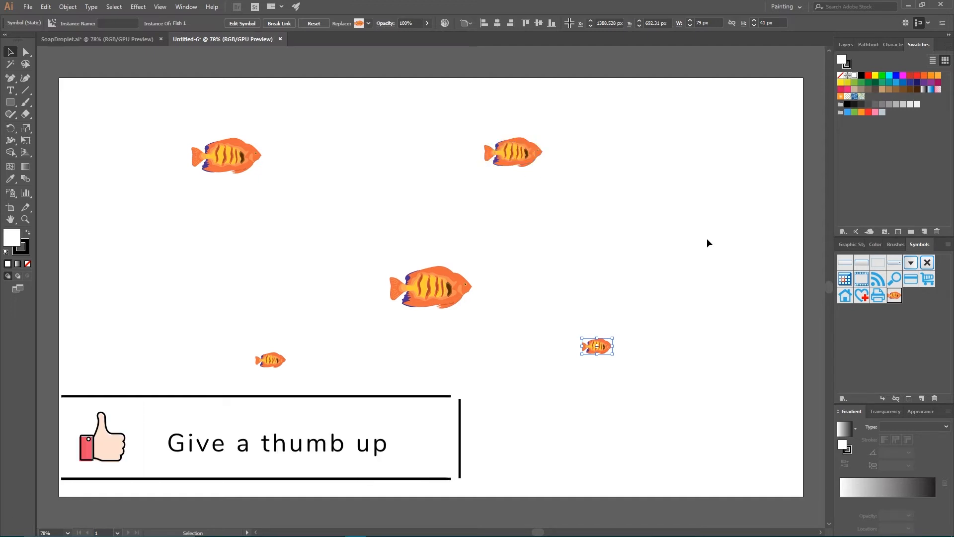
{"action": "mouse_move", "coordinate": [895, 296]}
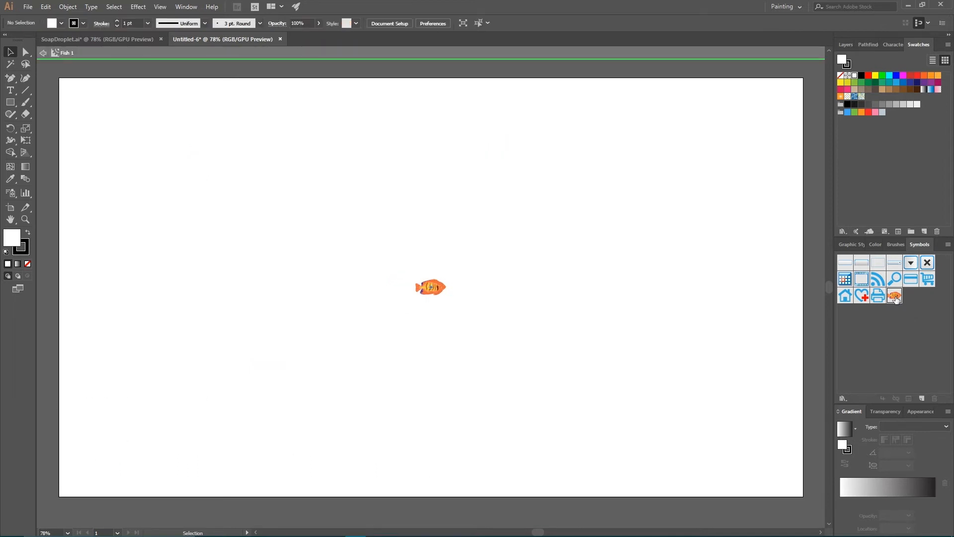
Reshape the fish tail's anchor points in the master symbol, then switch to the Magic Wand
{"action": "left_click", "coordinate": [431, 288]}
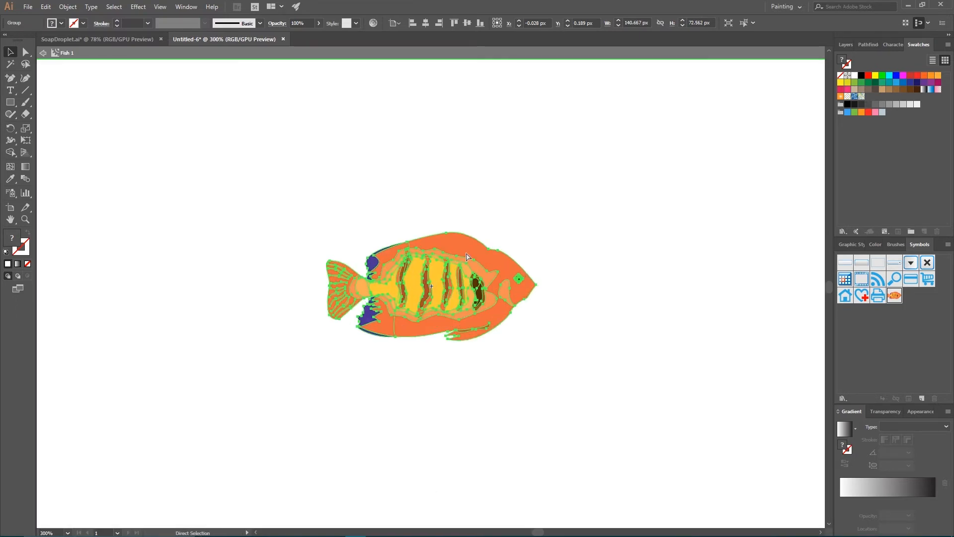
{"action": "left_click", "coordinate": [10, 52]}
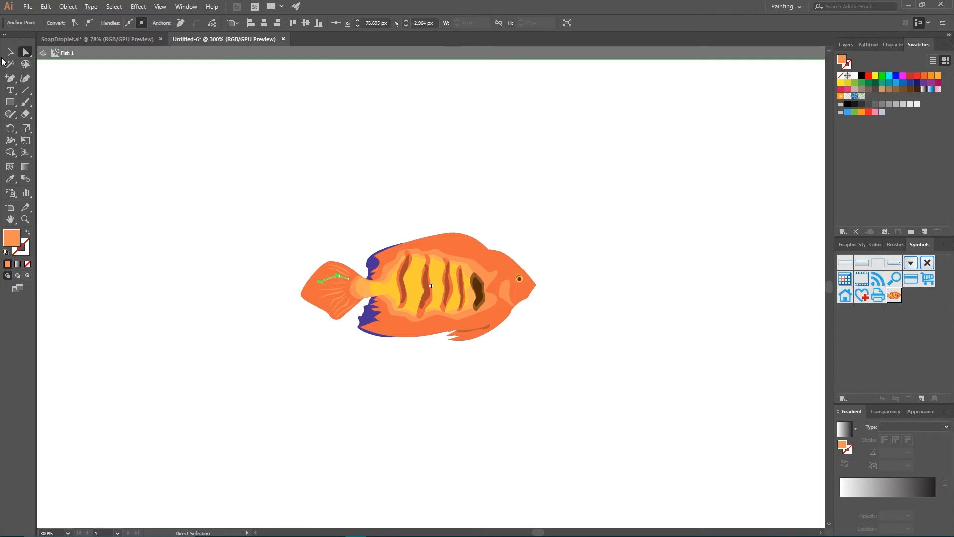
{"action": "left_click", "coordinate": [469, 241]}
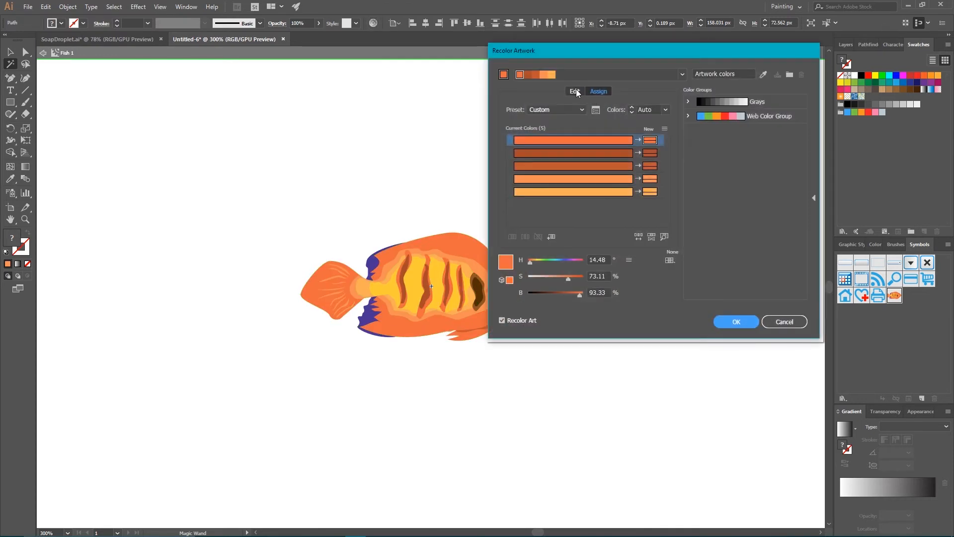
Shift the fish's orange tones to blue on the Recolor Artwork colour wheel and apply
{"action": "left_click", "coordinate": [573, 91]}
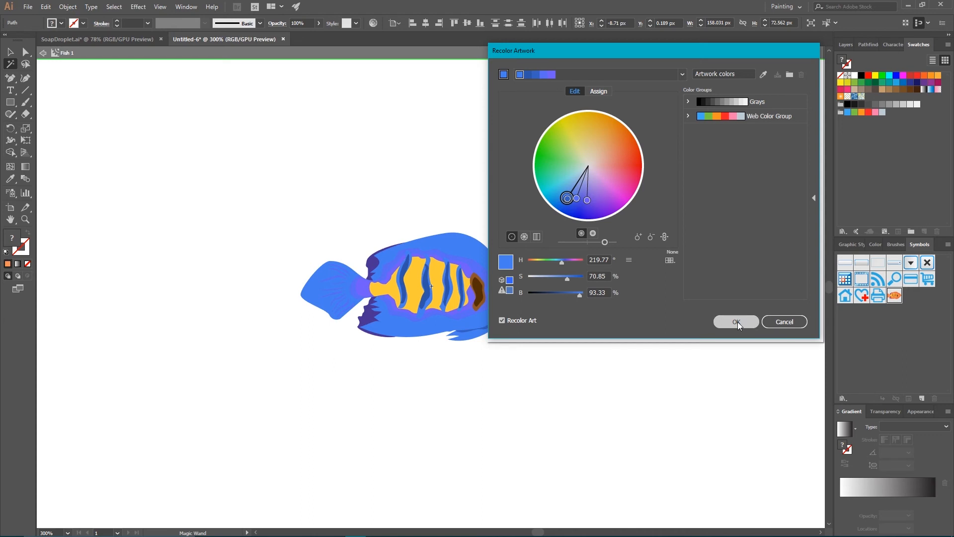
{"action": "left_click", "coordinate": [736, 322]}
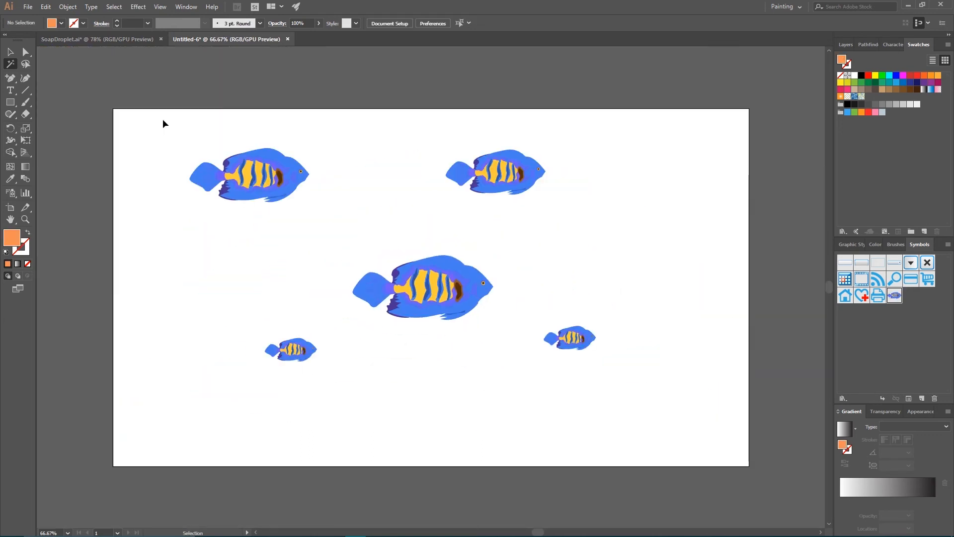
{"action": "left_click", "coordinate": [10, 68]}
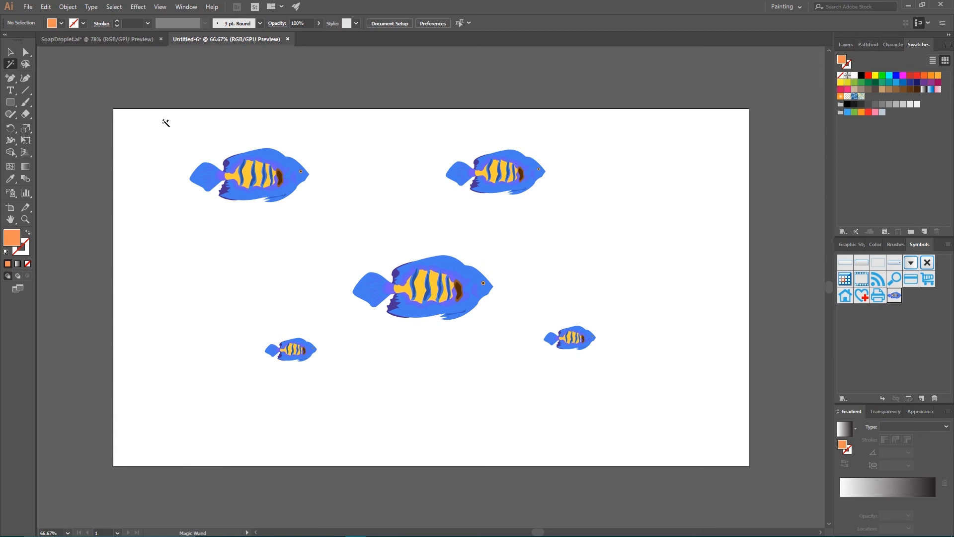
{"action": "mouse_move", "coordinate": [184, 131]}
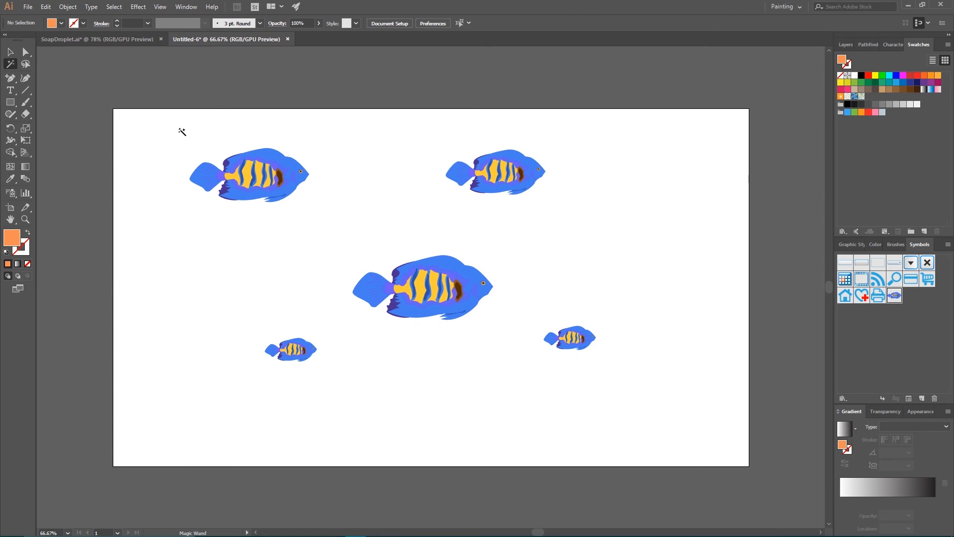
{"action": "mouse_move", "coordinate": [227, 101]}
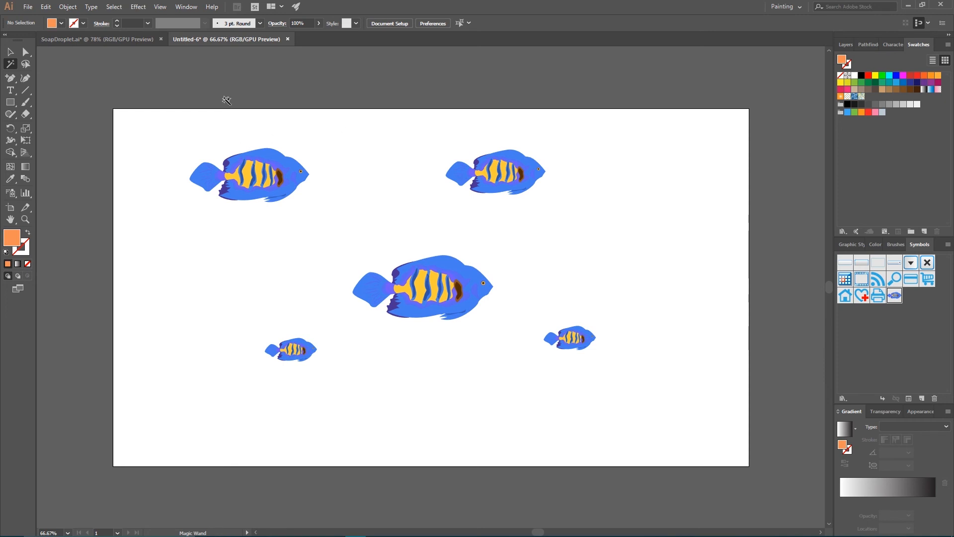